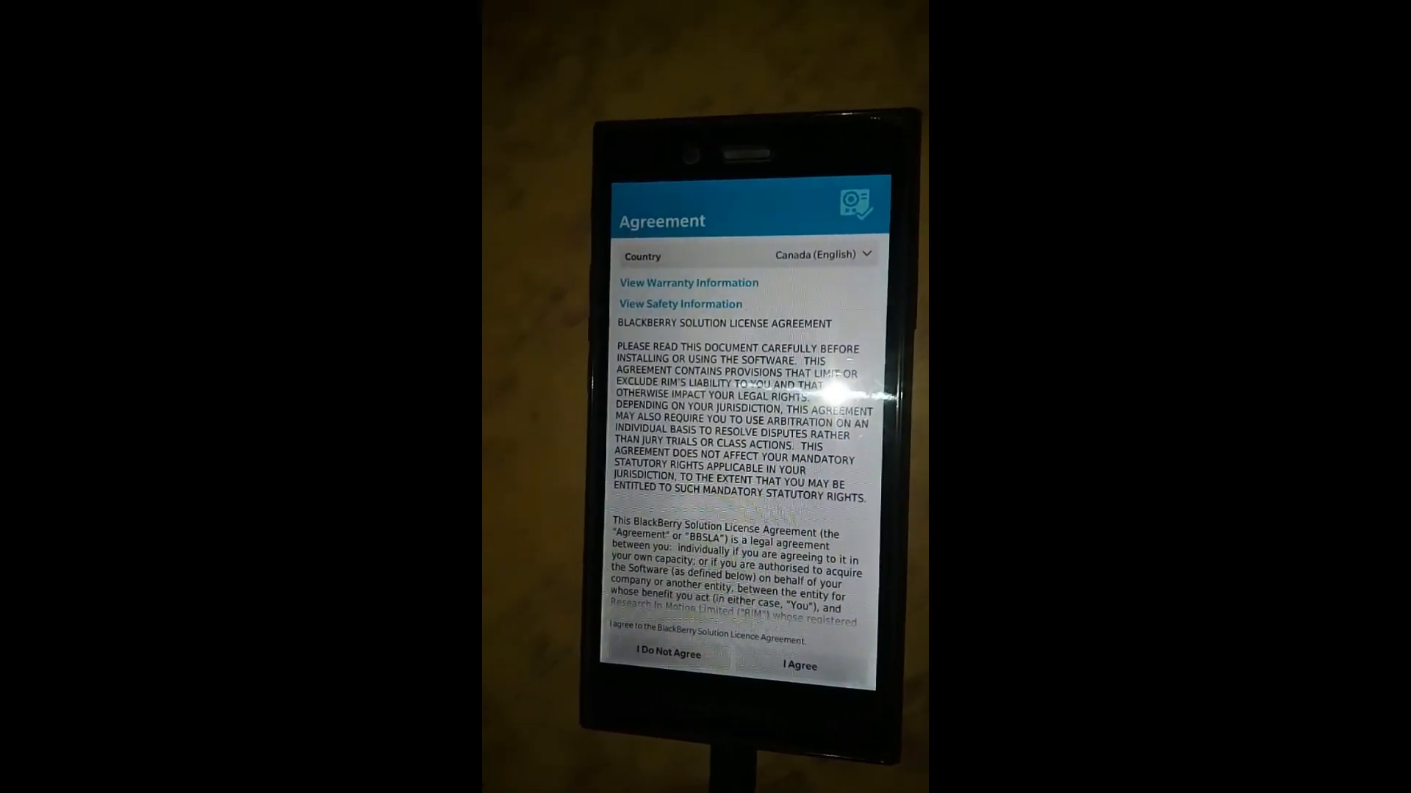
# Accept the BlackBerry Solution License Agreement with I Agree
pyautogui.click(797, 667)
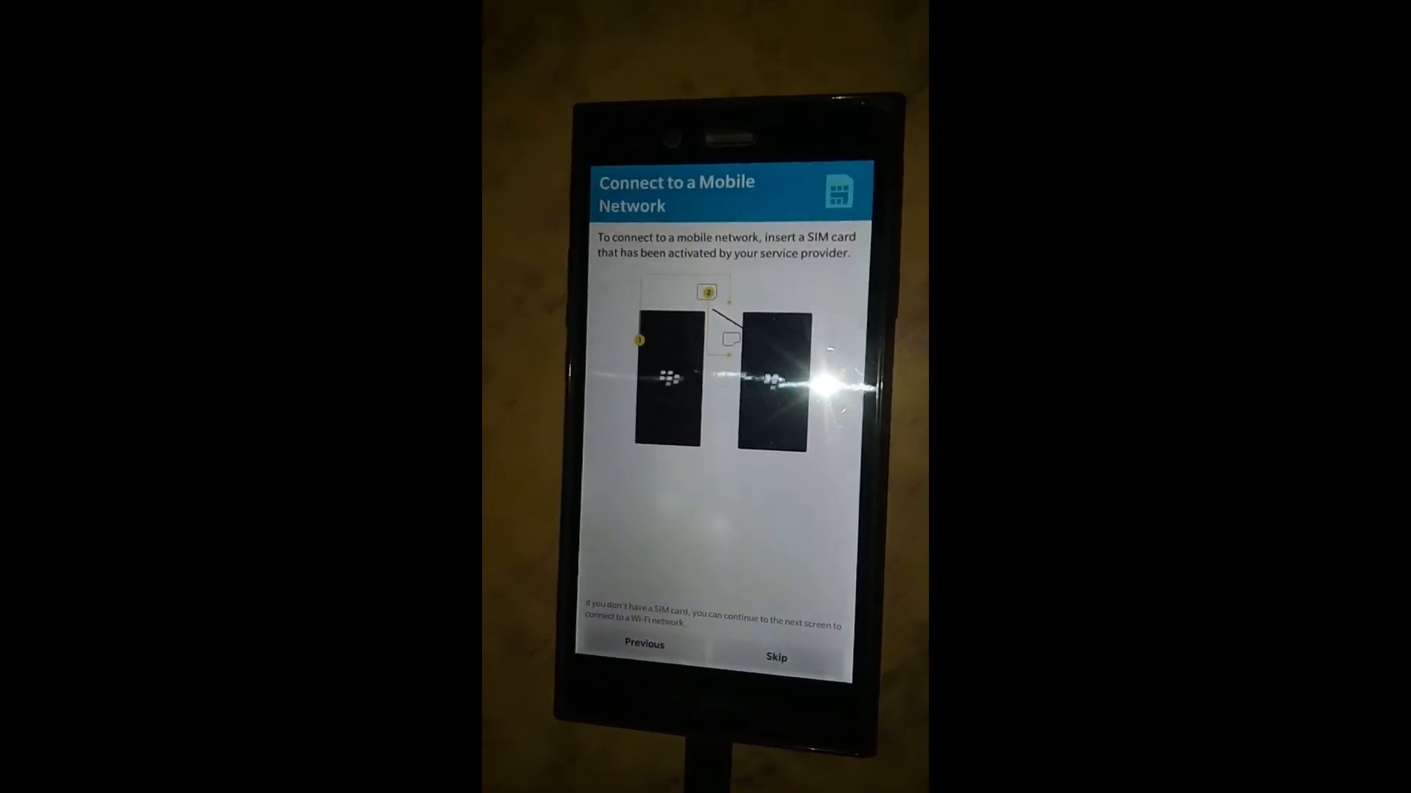
# Skip the mobile network step without a SIM card, reaching Wi-Fi setup
pyautogui.click(774, 656)
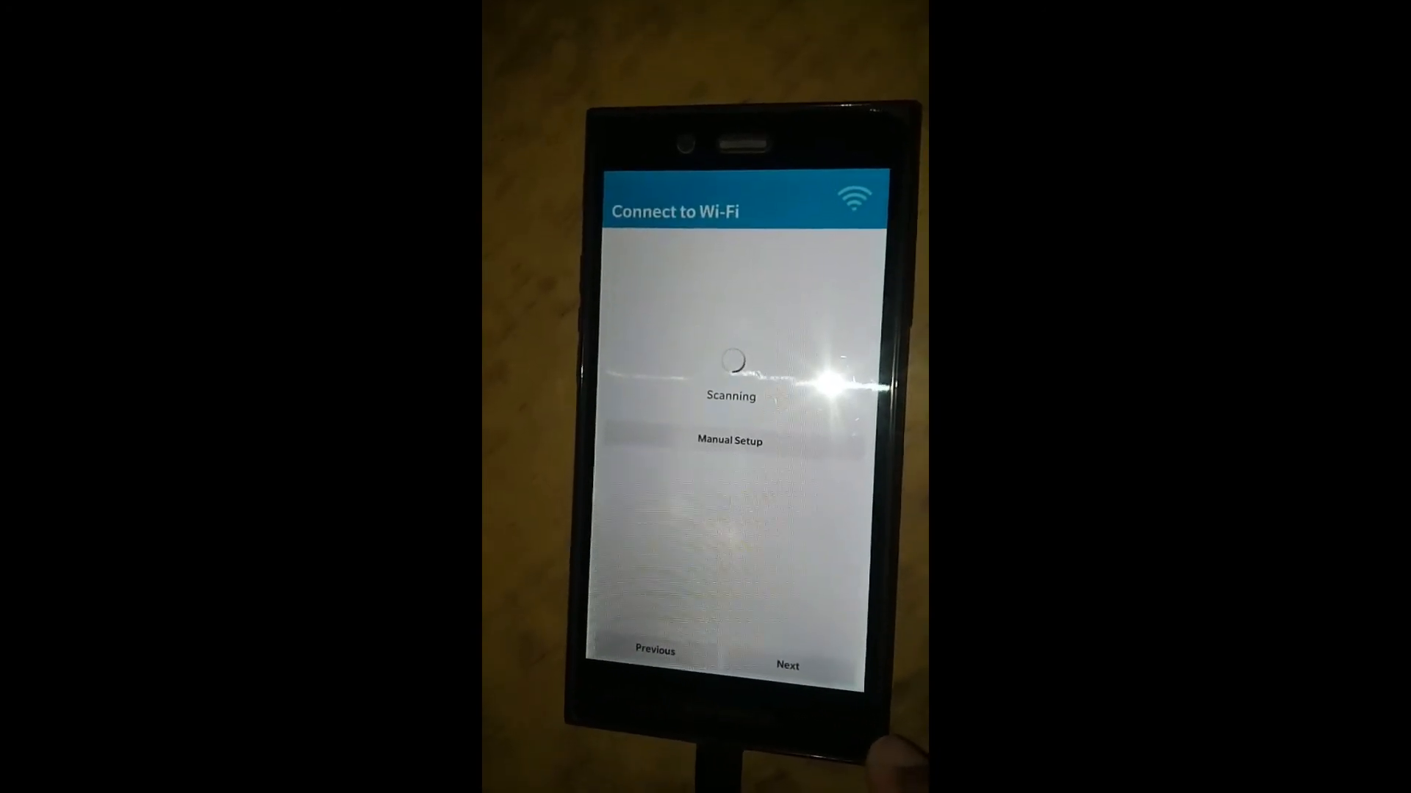